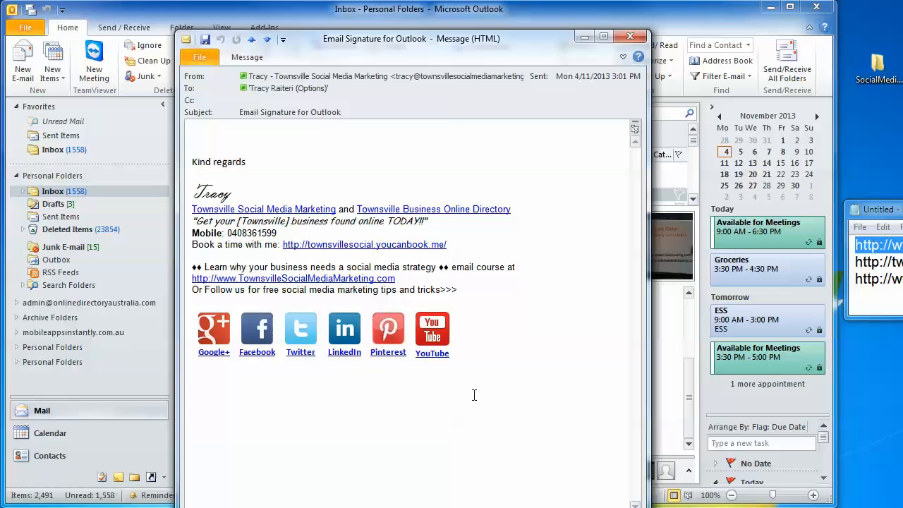
{"action": "mouse_move", "coordinate": [766, 53]}
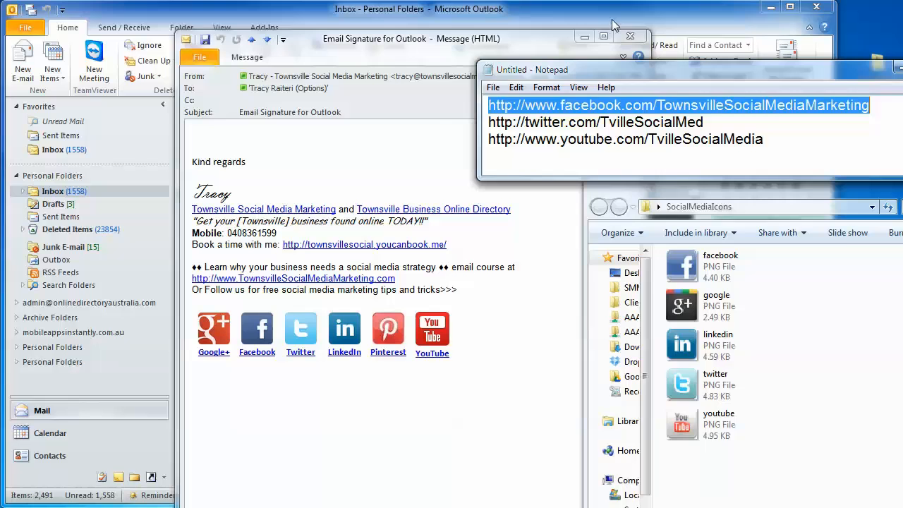
{"action": "left_click", "coordinate": [629, 36]}
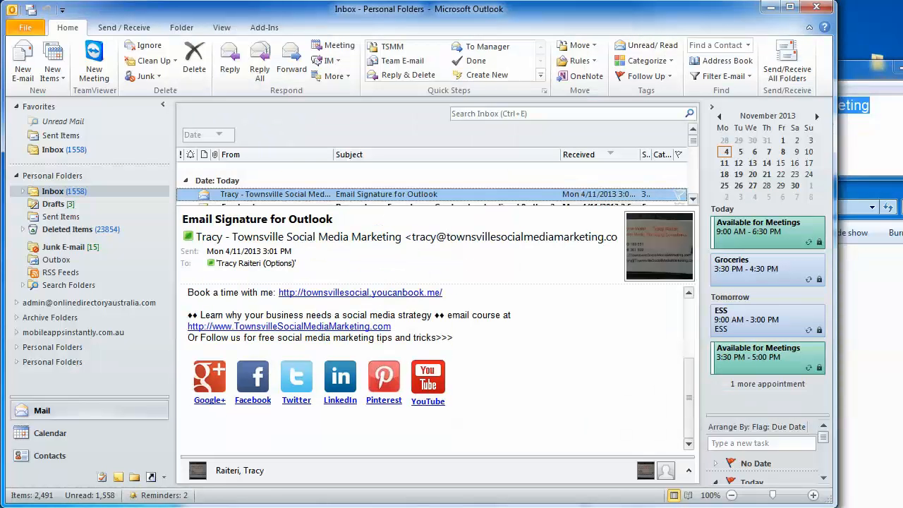
{"action": "mouse_move", "coordinate": [23, 60]}
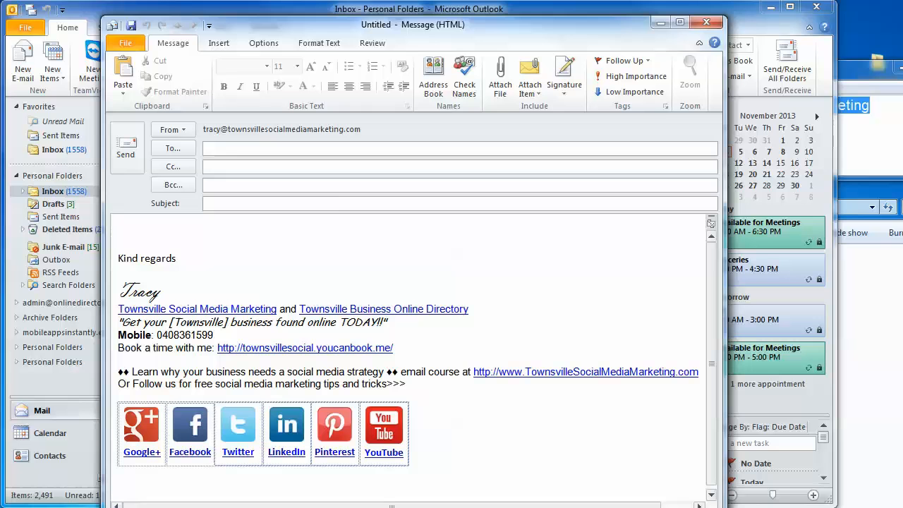
{"action": "left_click", "coordinate": [459, 148]}
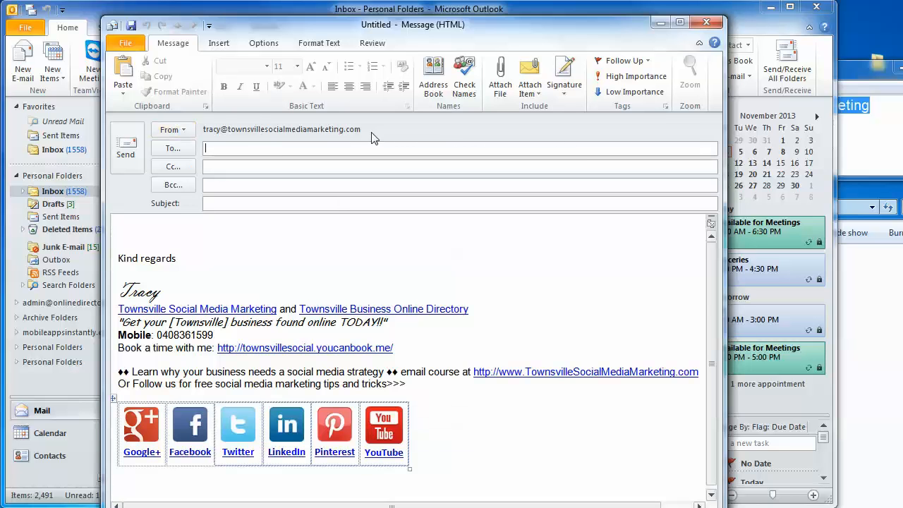
{"action": "mouse_move", "coordinate": [346, 134]}
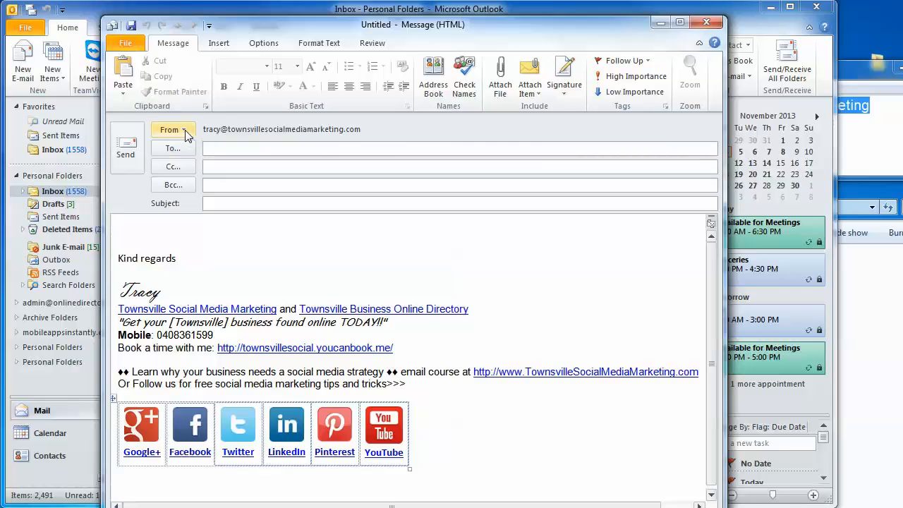
{"action": "left_click", "coordinate": [170, 129]}
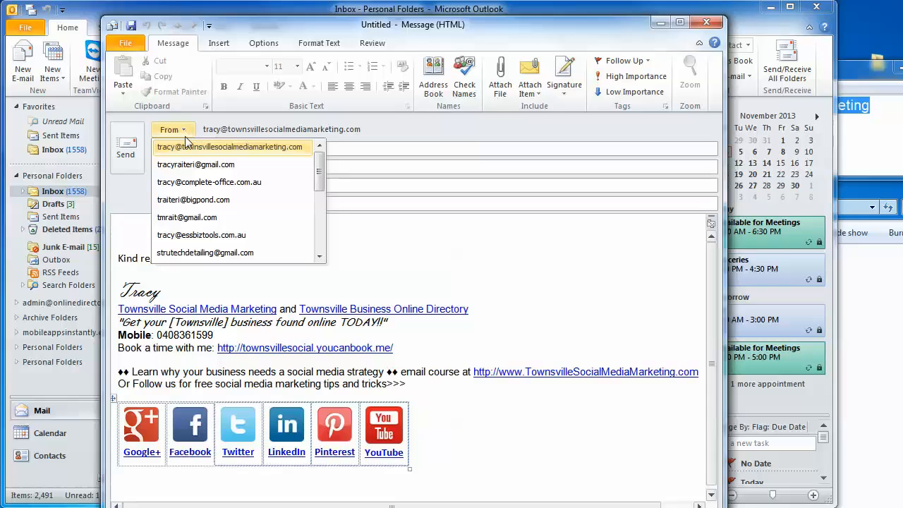
{"action": "mouse_move", "coordinate": [209, 182]}
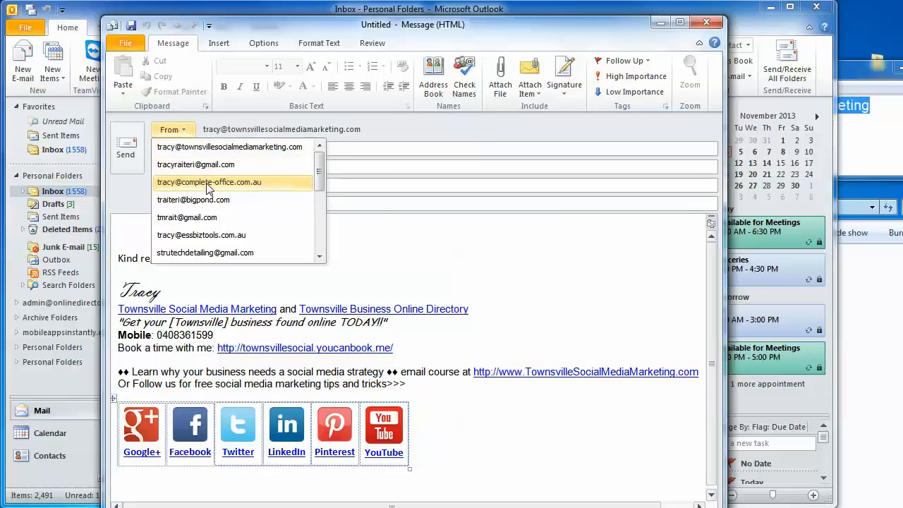
{"action": "left_click", "coordinate": [209, 182]}
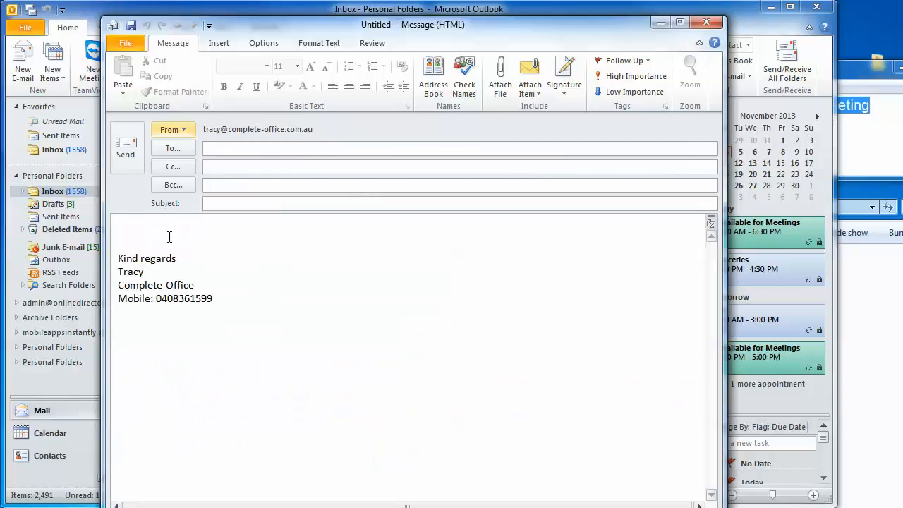
{"action": "mouse_move", "coordinate": [295, 140]}
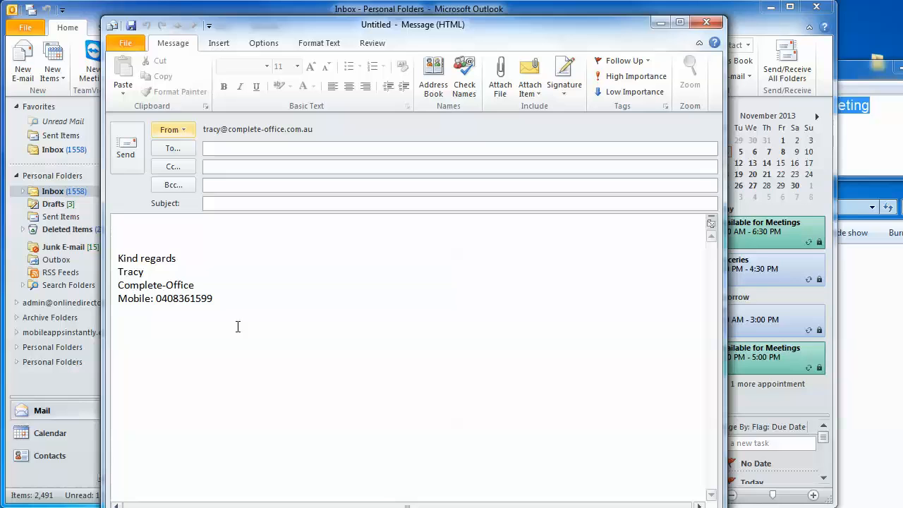
{"action": "mouse_move", "coordinate": [587, 94]}
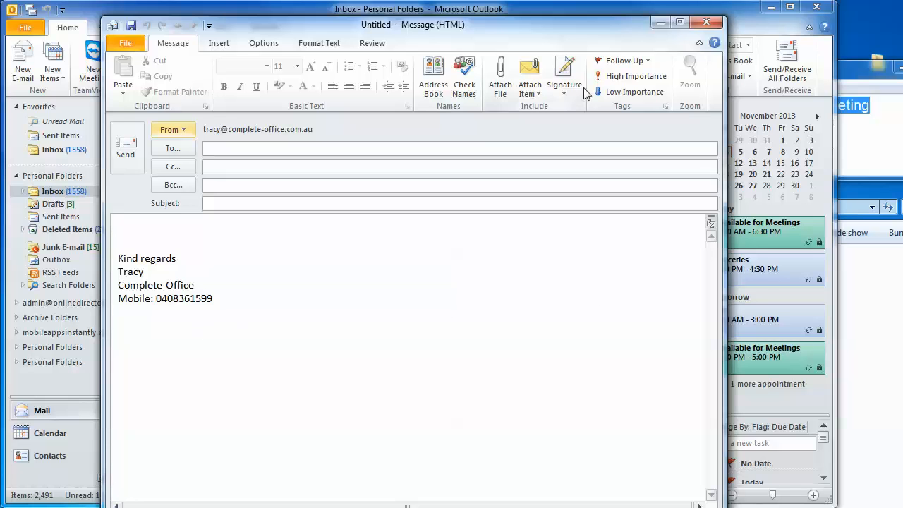
{"action": "mouse_move", "coordinate": [433, 76]}
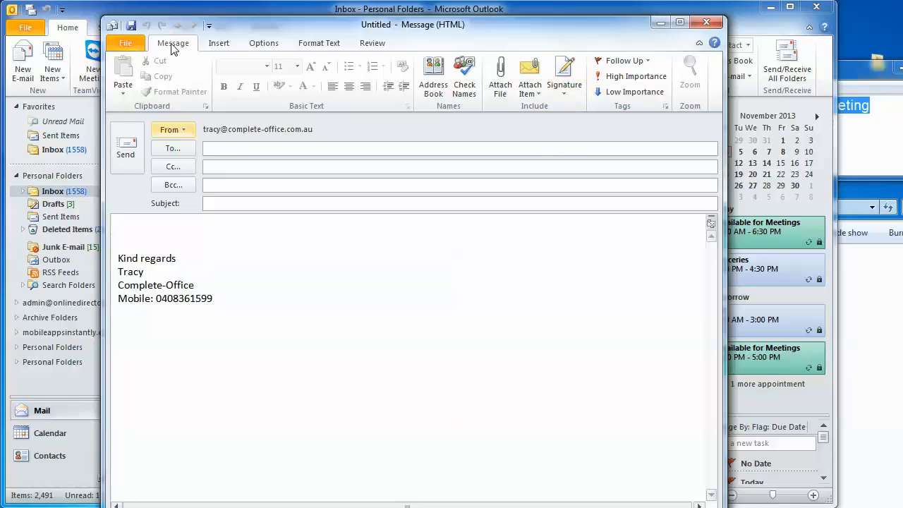
{"action": "mouse_move", "coordinate": [564, 76]}
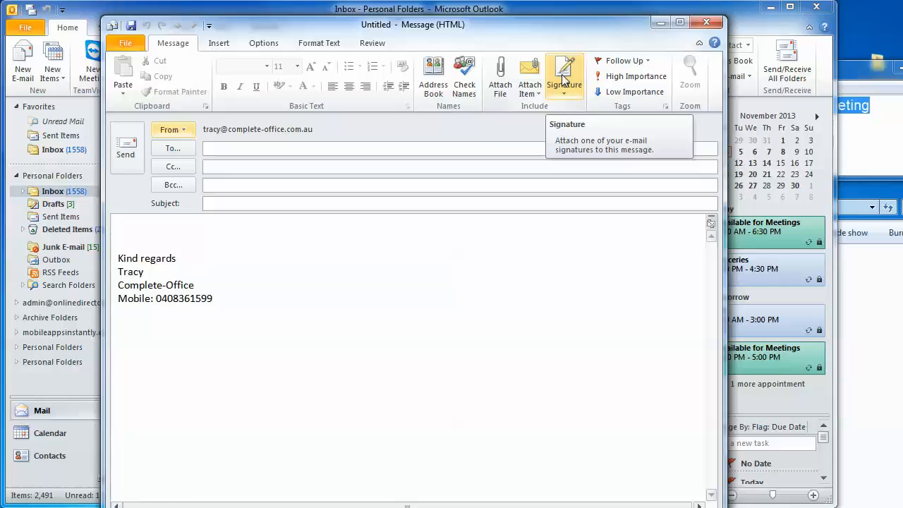
Step: Open Signatures, check TSMM, then select COSS with a new line after the Mobile line
{"action": "left_click", "coordinate": [563, 77]}
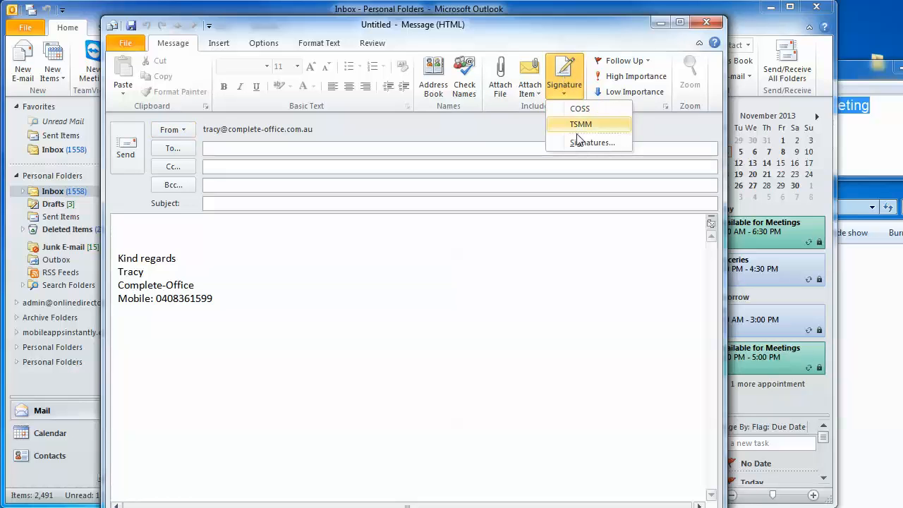
{"action": "mouse_move", "coordinate": [593, 143]}
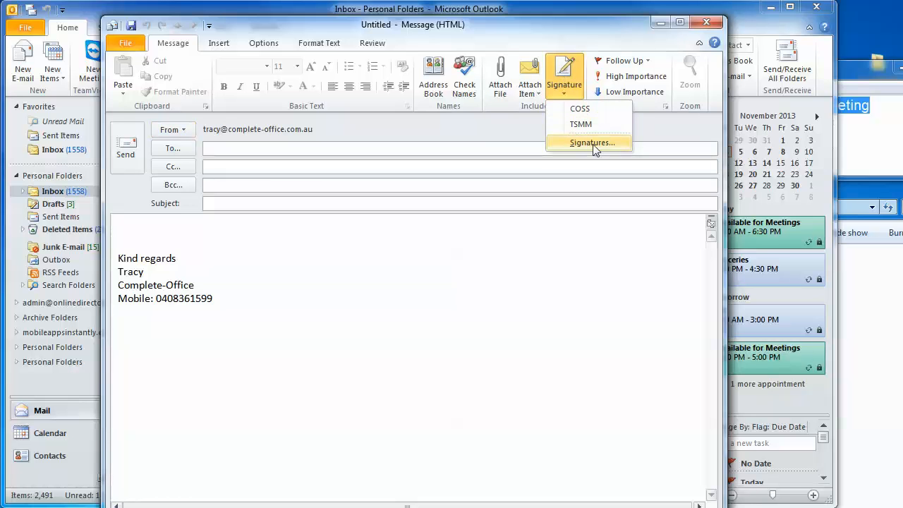
{"action": "mouse_move", "coordinate": [580, 124]}
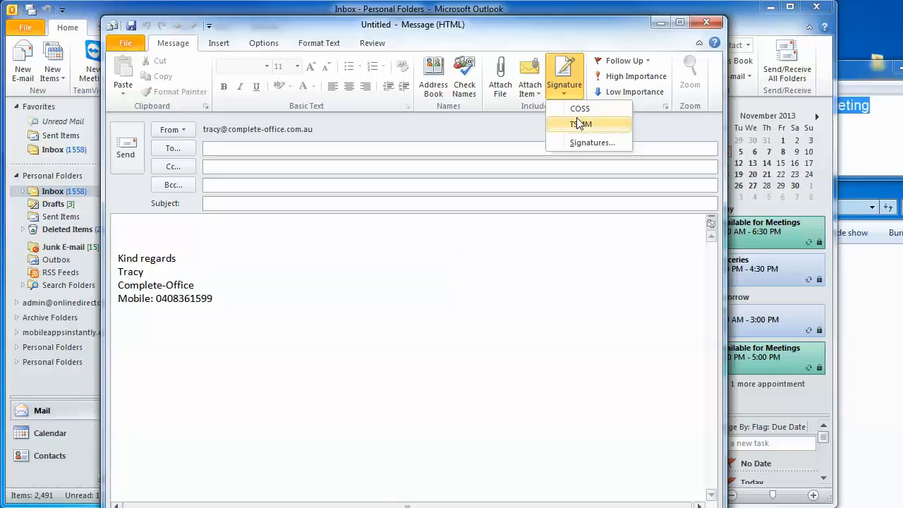
{"action": "mouse_move", "coordinate": [592, 143]}
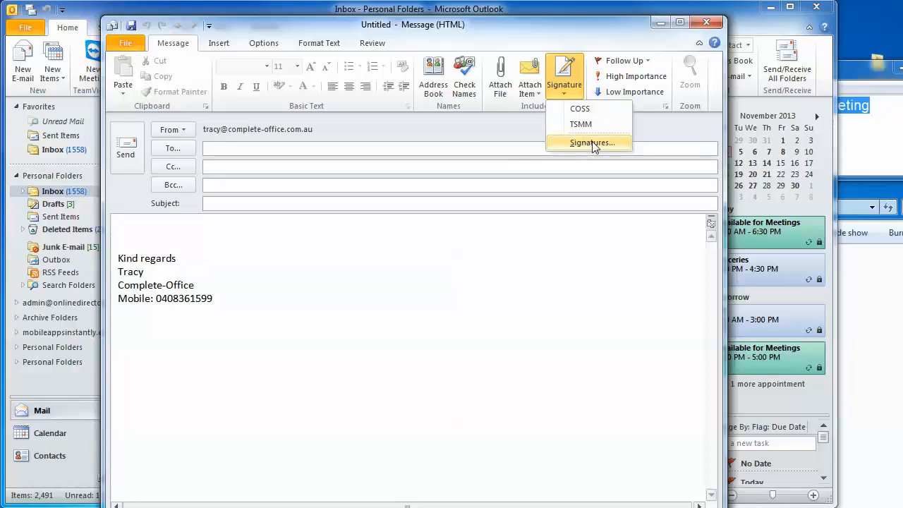
{"action": "left_click", "coordinate": [591, 142]}
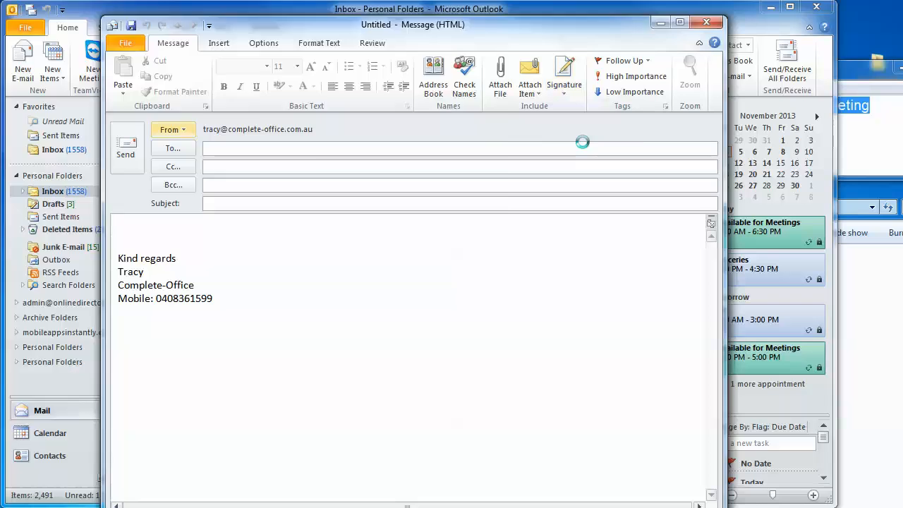
{"action": "left_click", "coordinate": [564, 78]}
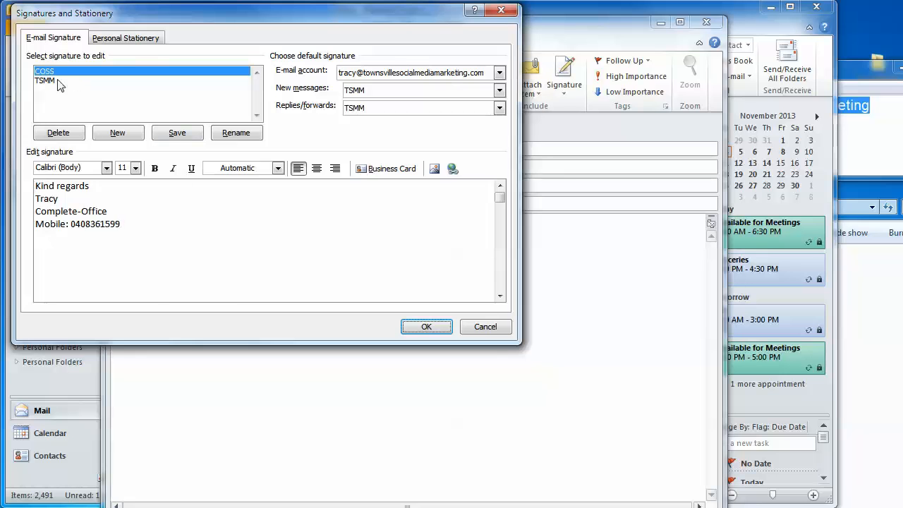
{"action": "left_click", "coordinate": [45, 80]}
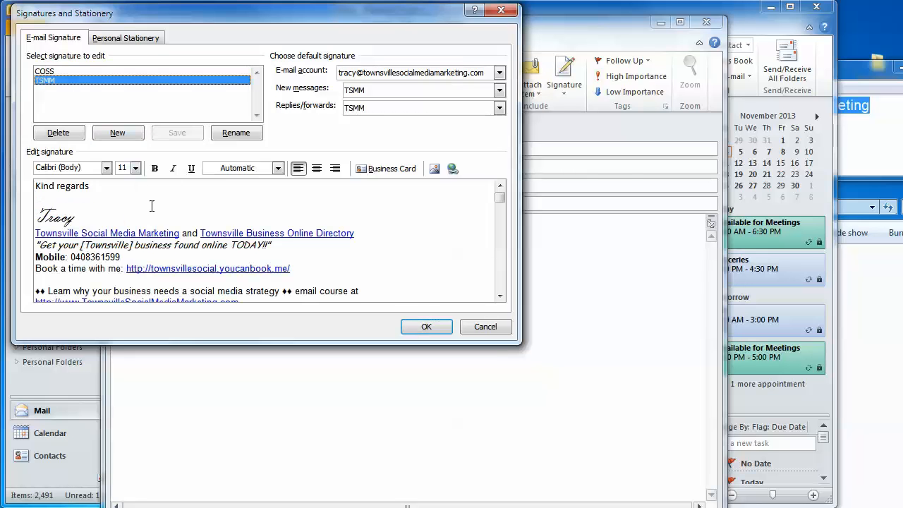
{"action": "left_click", "coordinate": [500, 295]}
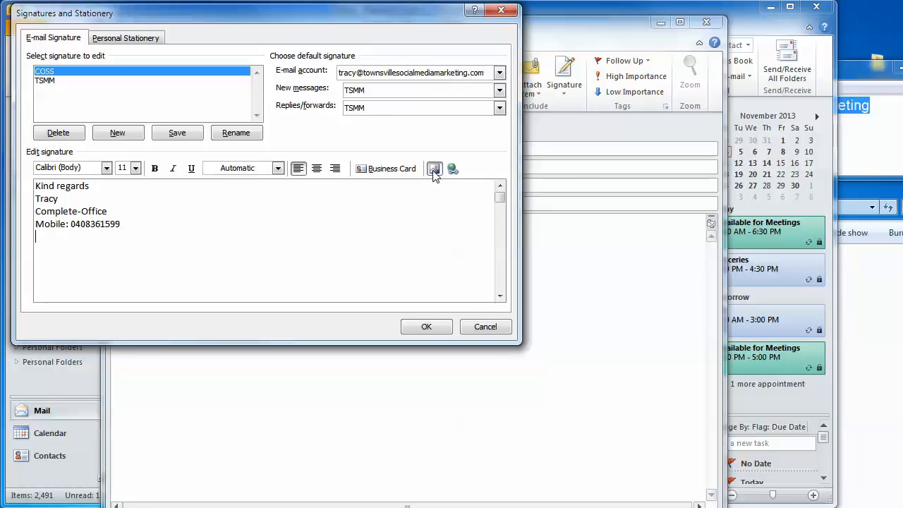
Step: Insert the facebook, twitter and youtube icon images in a row beneath the mobile number
{"action": "left_click", "coordinate": [434, 168]}
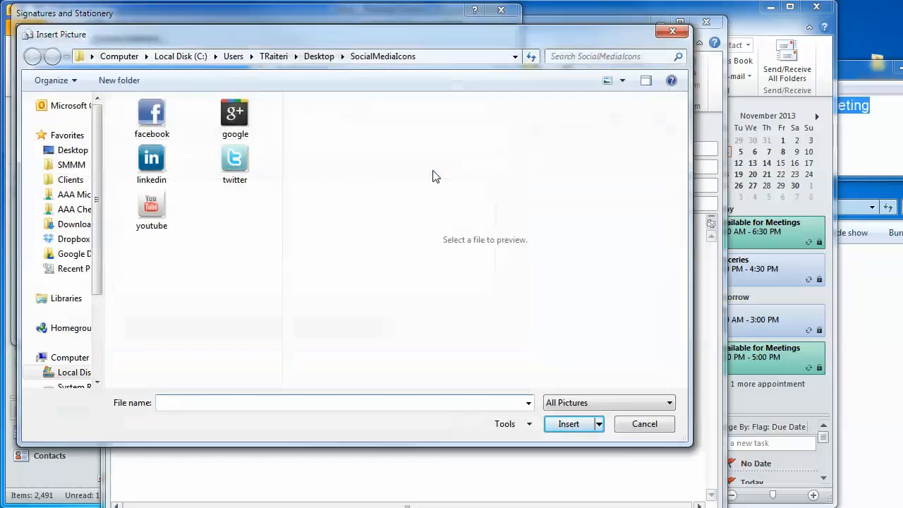
{"action": "left_click", "coordinate": [151, 113]}
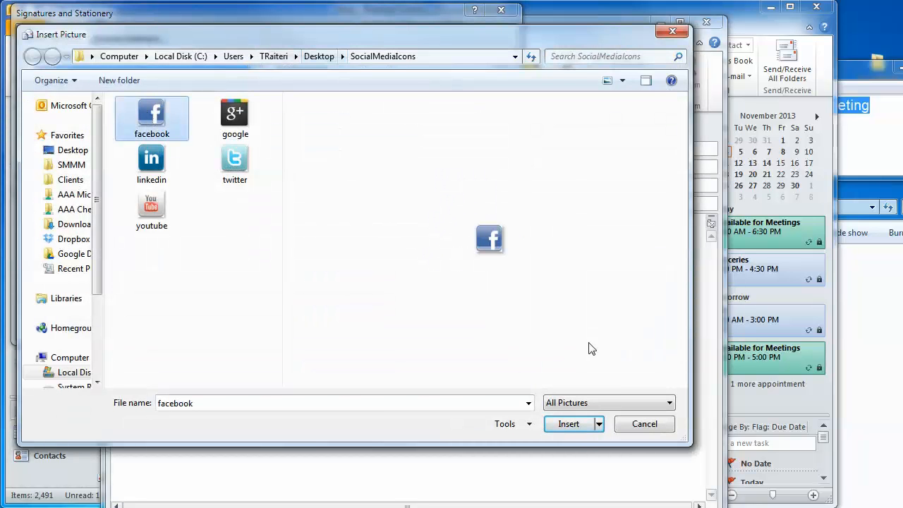
{"action": "left_click", "coordinate": [568, 423]}
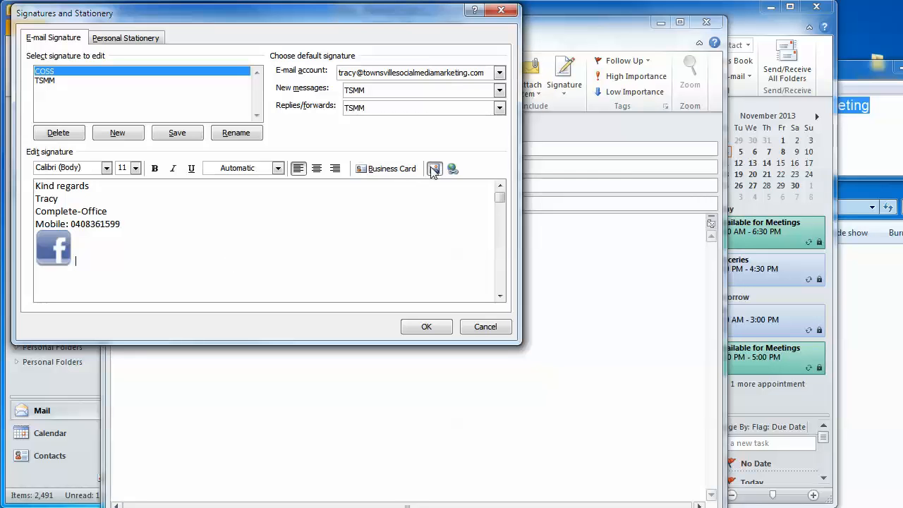
{"action": "left_click", "coordinate": [434, 168]}
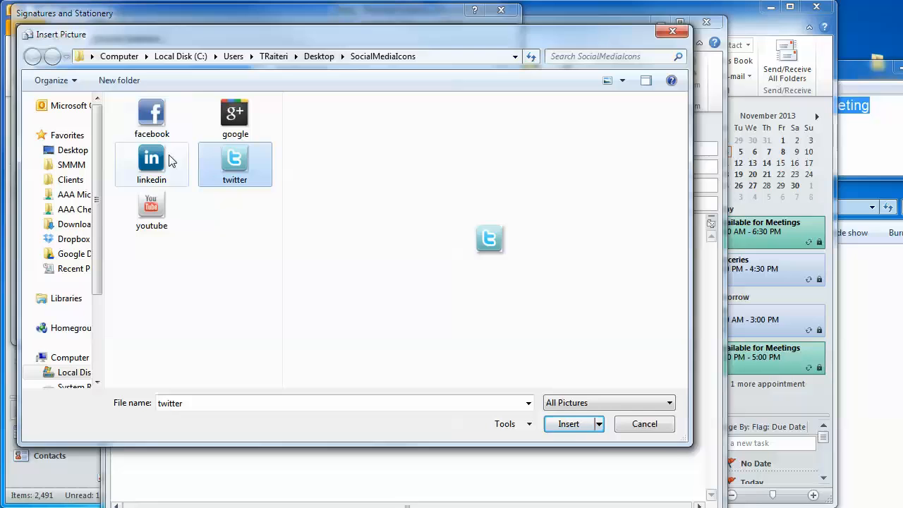
{"action": "left_click", "coordinate": [568, 423]}
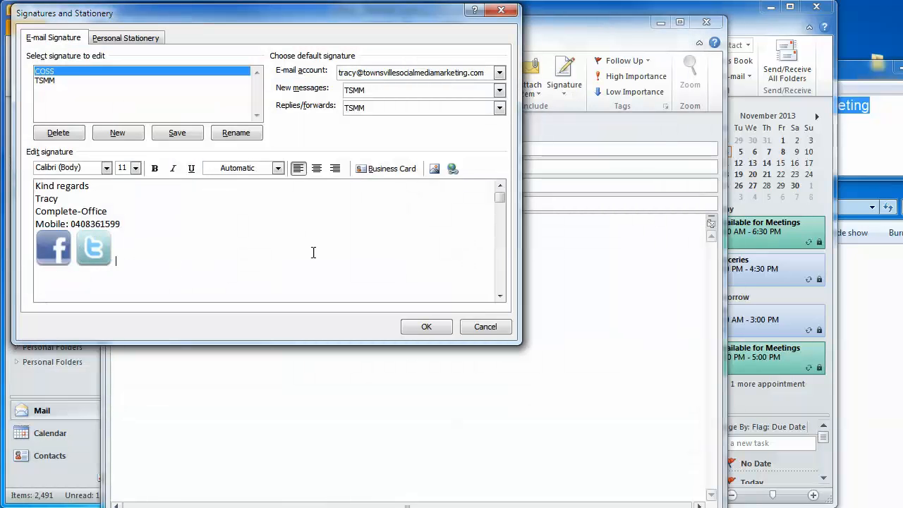
{"action": "left_click", "coordinate": [434, 169]}
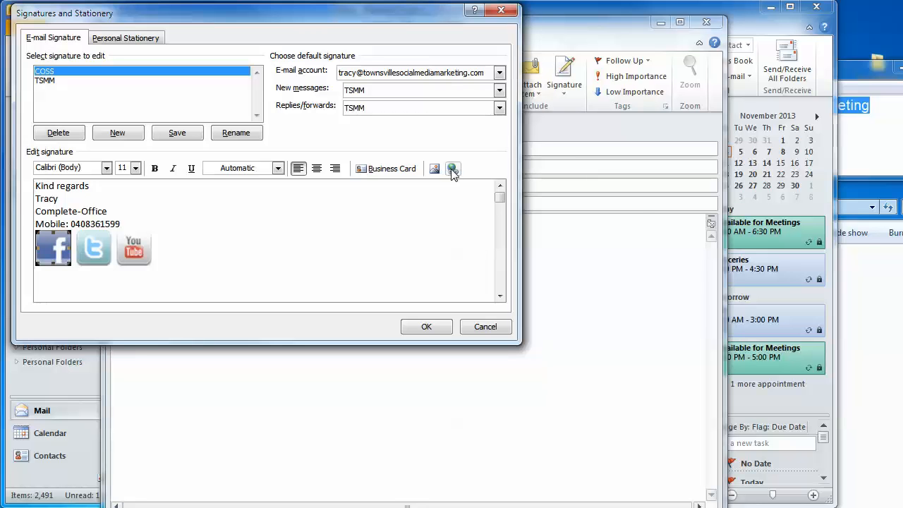
Step: Link the Facebook icon to facebook.com/TownsvilleSocialMediaMarketing and the Twitter icon to its pasted page address
{"action": "left_click", "coordinate": [453, 168]}
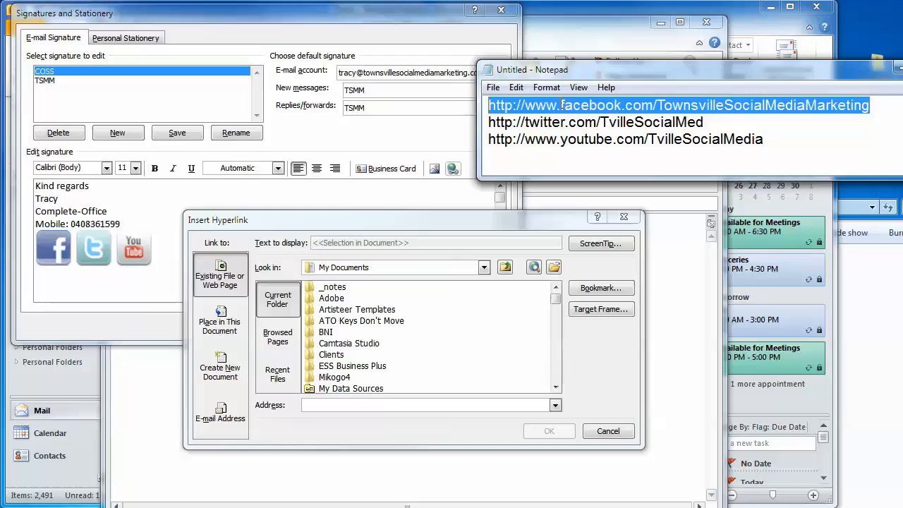
{"action": "type", "text": "http://www.facebook.com/TownsvilleSocialMediaMarketing"}
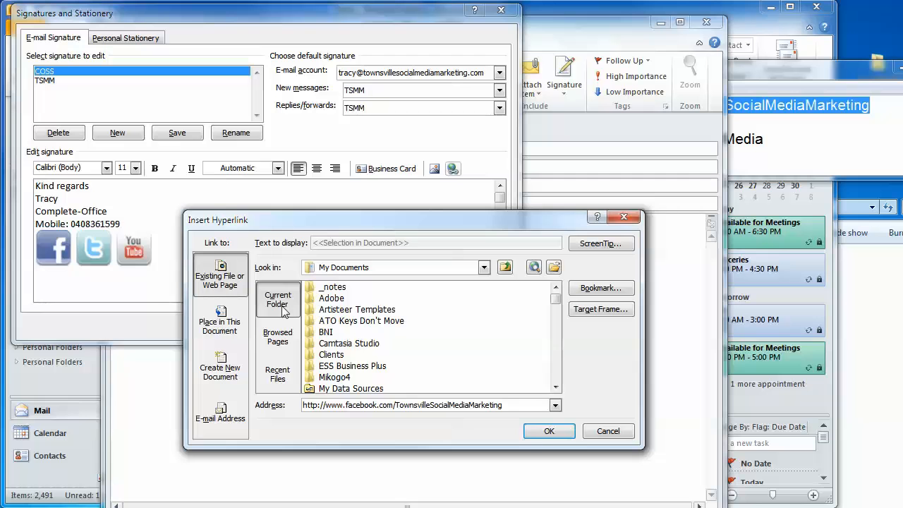
{"action": "mouse_move", "coordinate": [521, 408]}
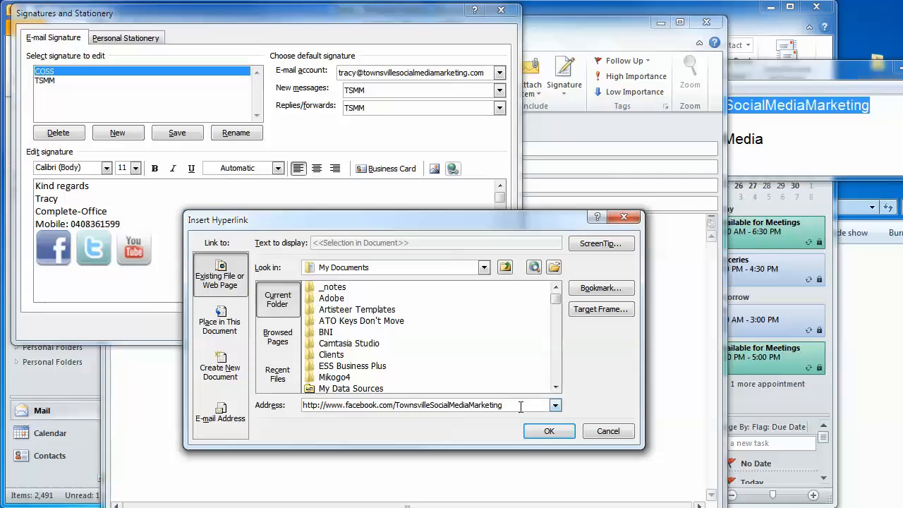
{"action": "left_click", "coordinate": [549, 431]}
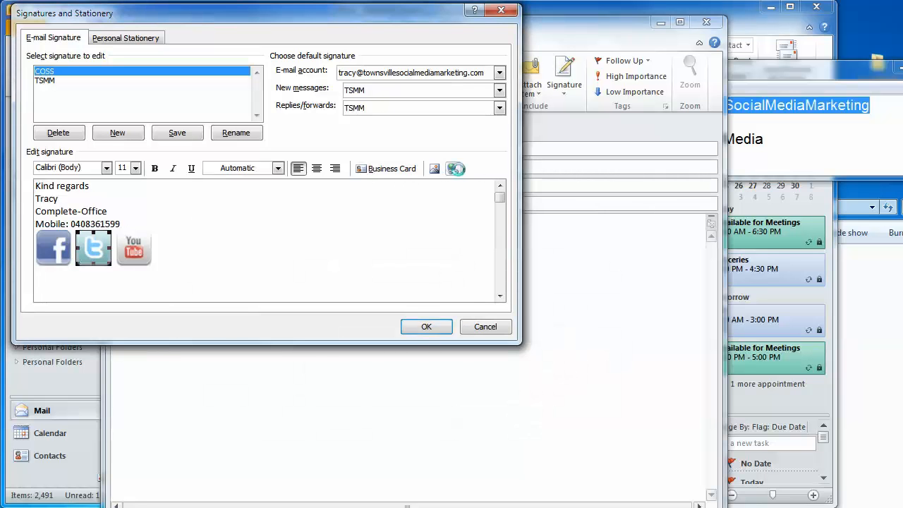
{"action": "left_click", "coordinate": [455, 169]}
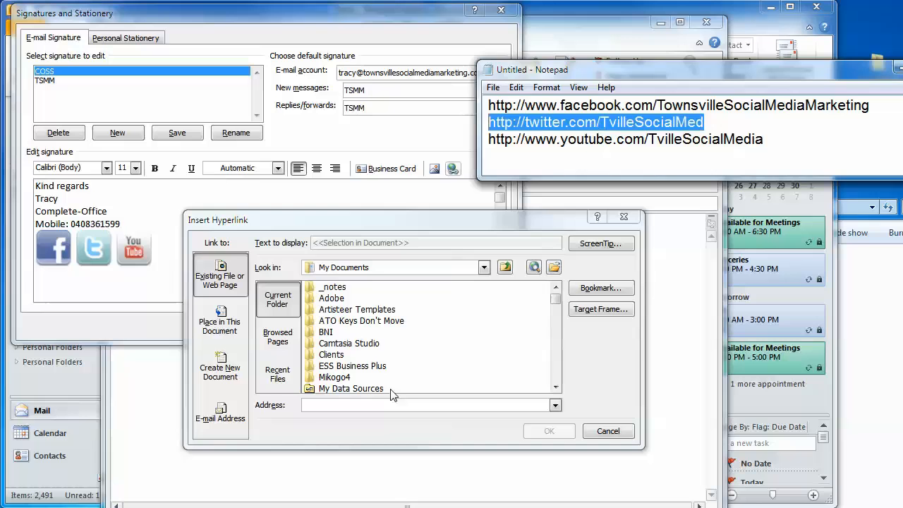
{"action": "right_click", "coordinate": [423, 404]}
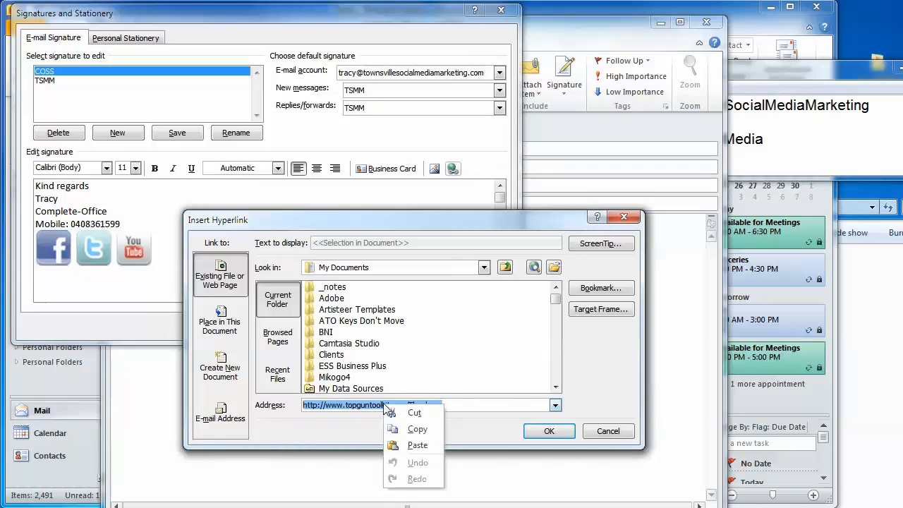
{"action": "left_click", "coordinate": [417, 444]}
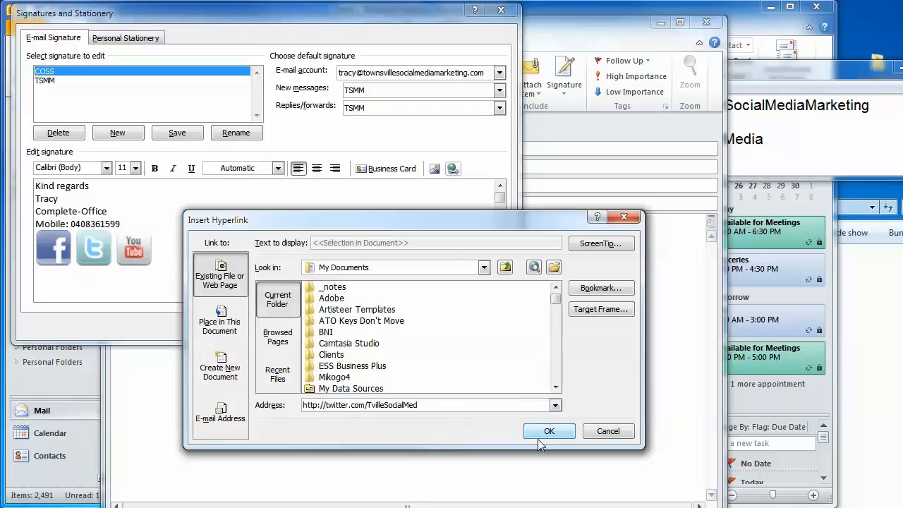
{"action": "left_click", "coordinate": [549, 431]}
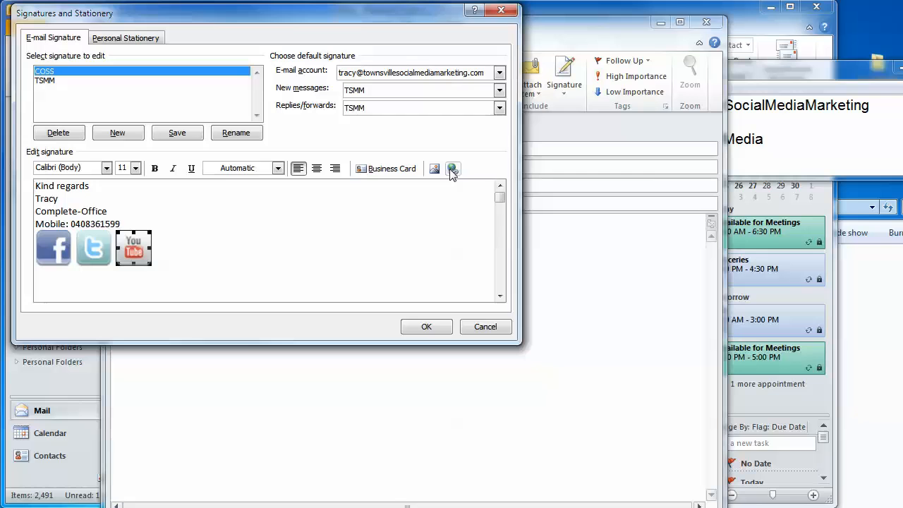
Step: Link the YouTube icon to its pasted address and save the signature
{"action": "left_click", "coordinate": [453, 168]}
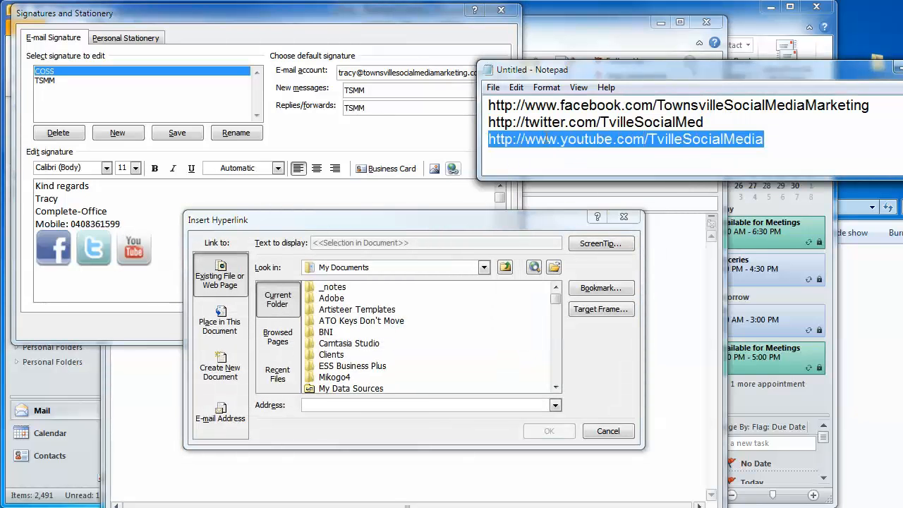
{"action": "mouse_move", "coordinate": [455, 384]}
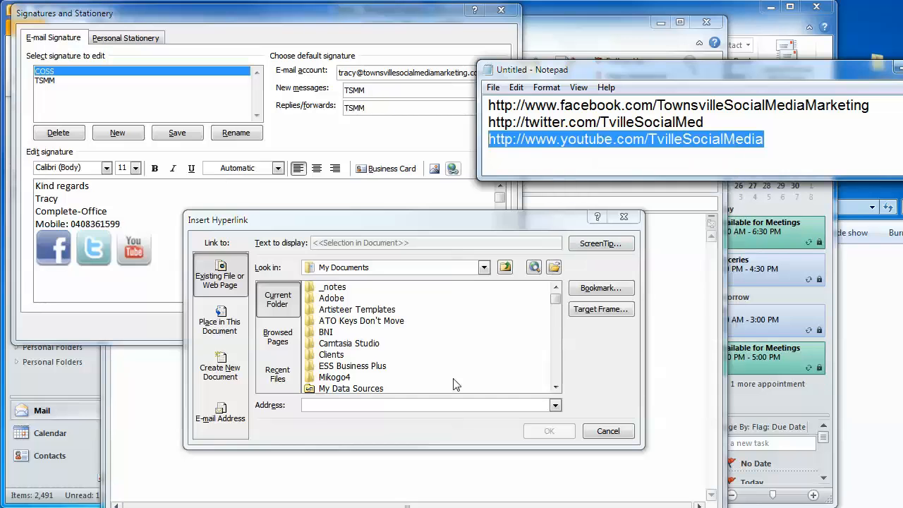
{"action": "type", "text": "http://www.topguntoolkit.com/Thankyou"}
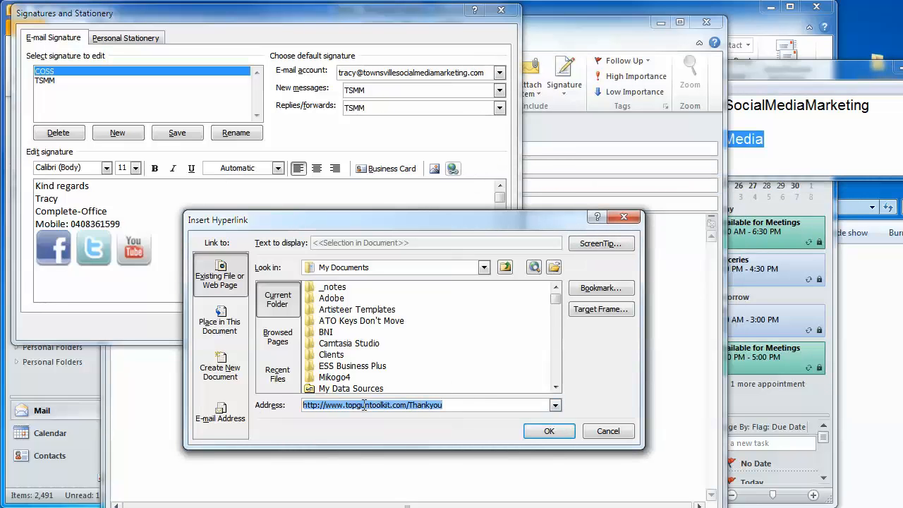
{"action": "right_click", "coordinate": [372, 404]}
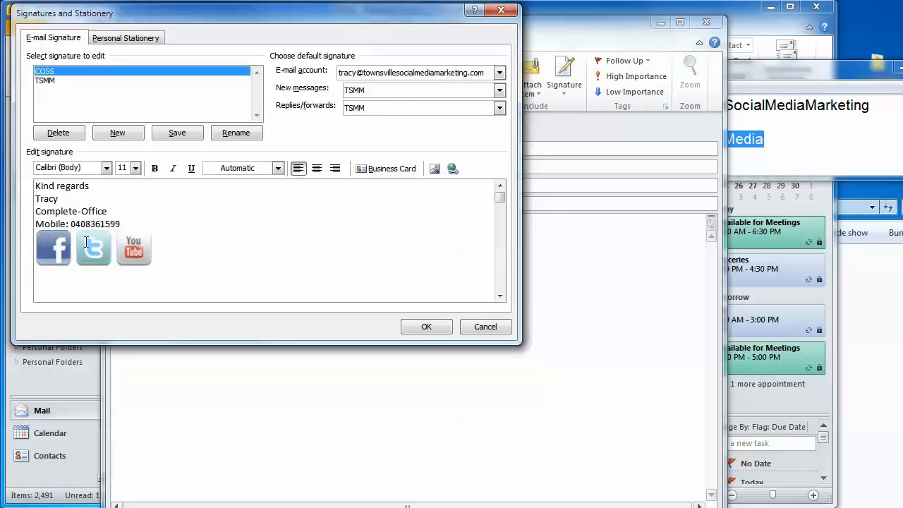
{"action": "mouse_move", "coordinate": [284, 195]}
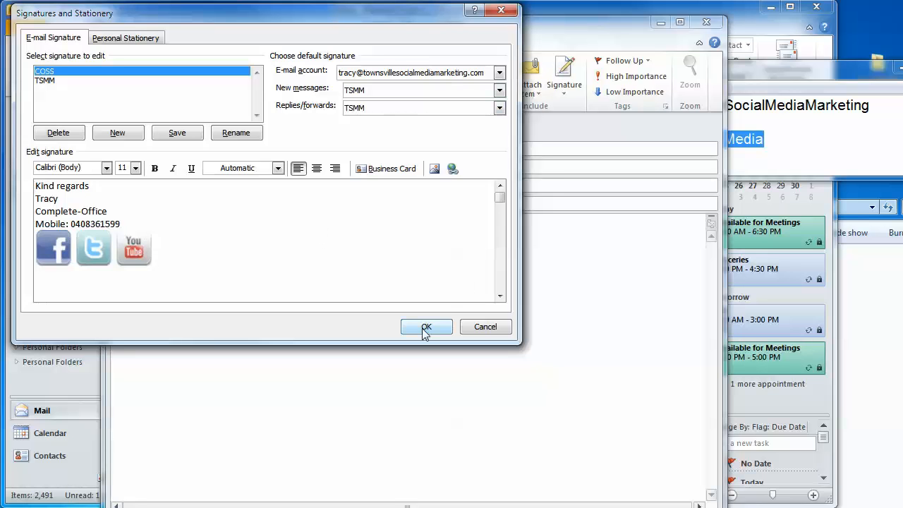
{"action": "left_click", "coordinate": [426, 326]}
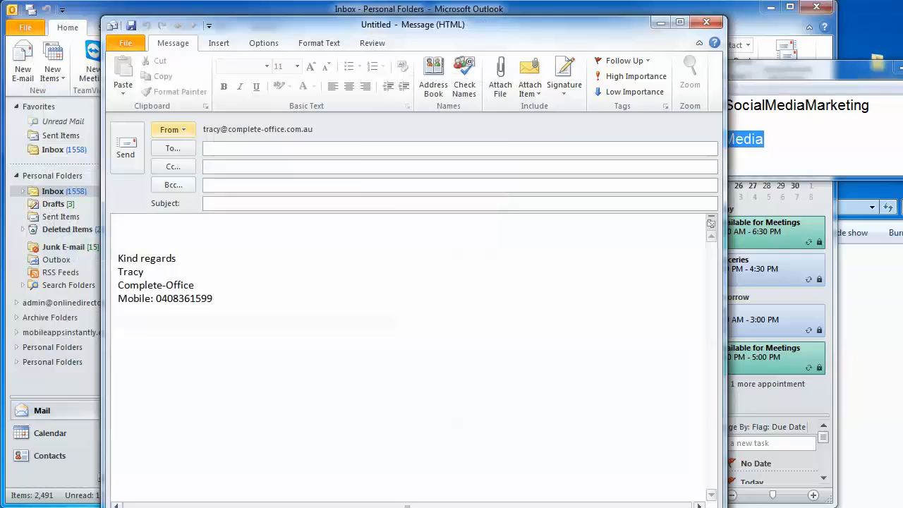
{"action": "mouse_move", "coordinate": [707, 24]}
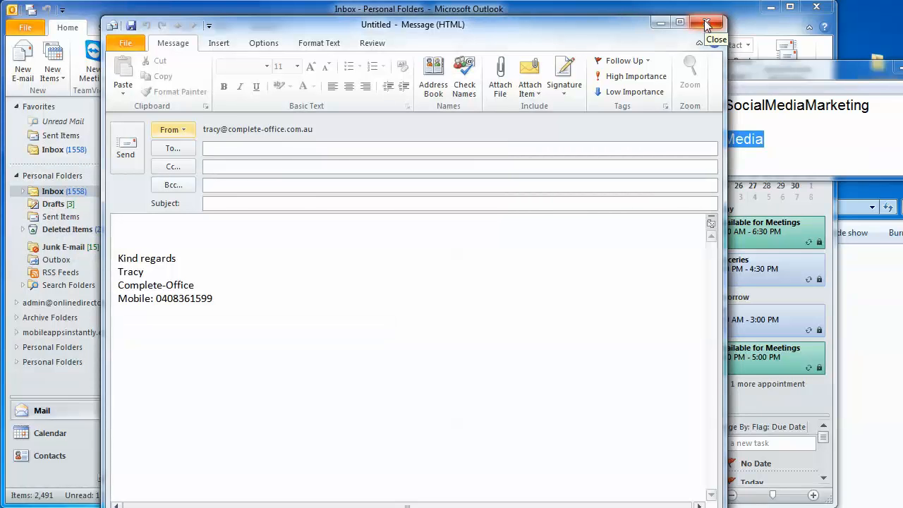
Step: Start a new message from the Complete-Office account to show the updated signature
{"action": "left_click", "coordinate": [708, 23]}
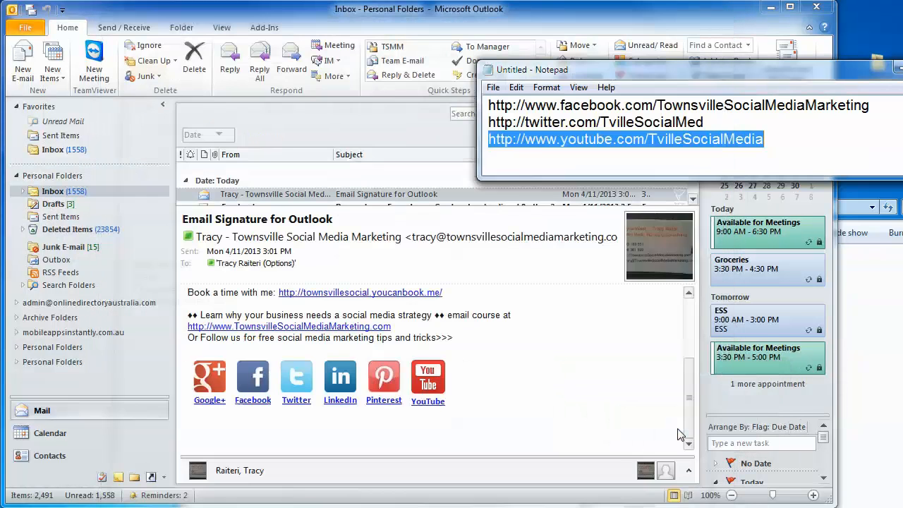
{"action": "left_click", "coordinate": [22, 62]}
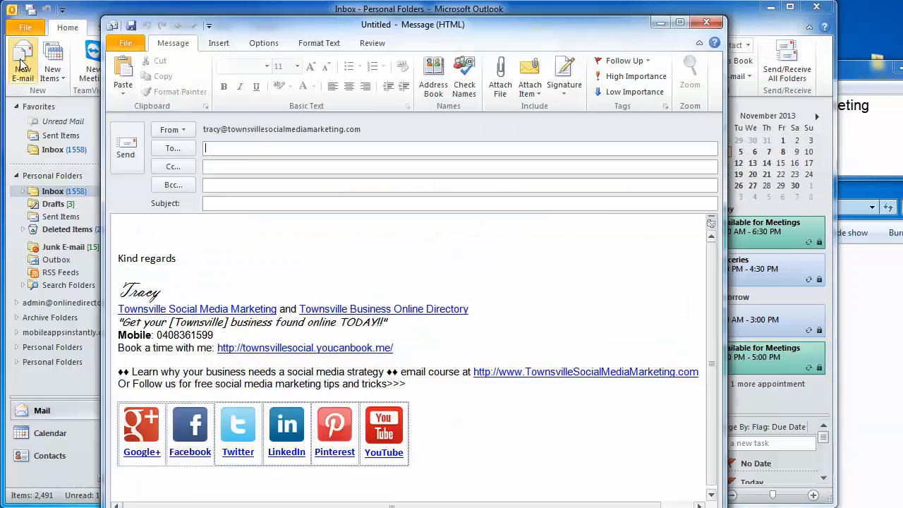
{"action": "left_click", "coordinate": [173, 129]}
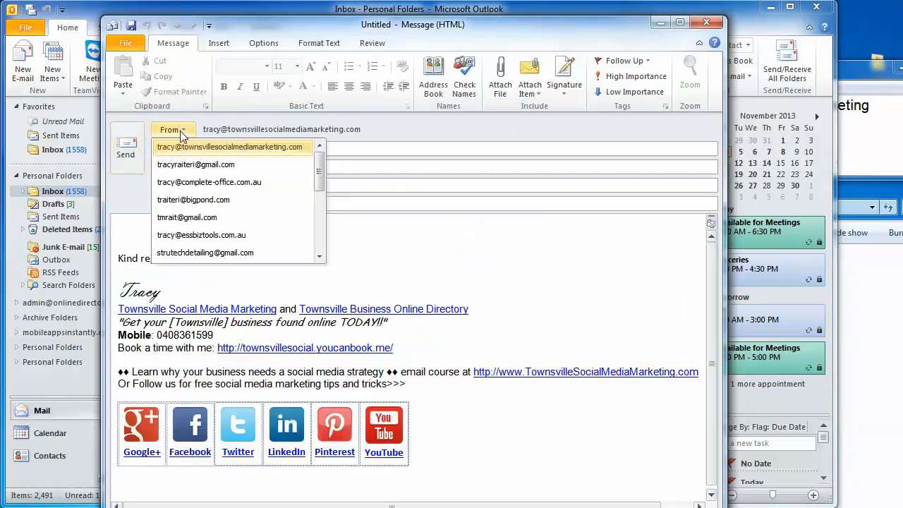
{"action": "left_click", "coordinate": [209, 182]}
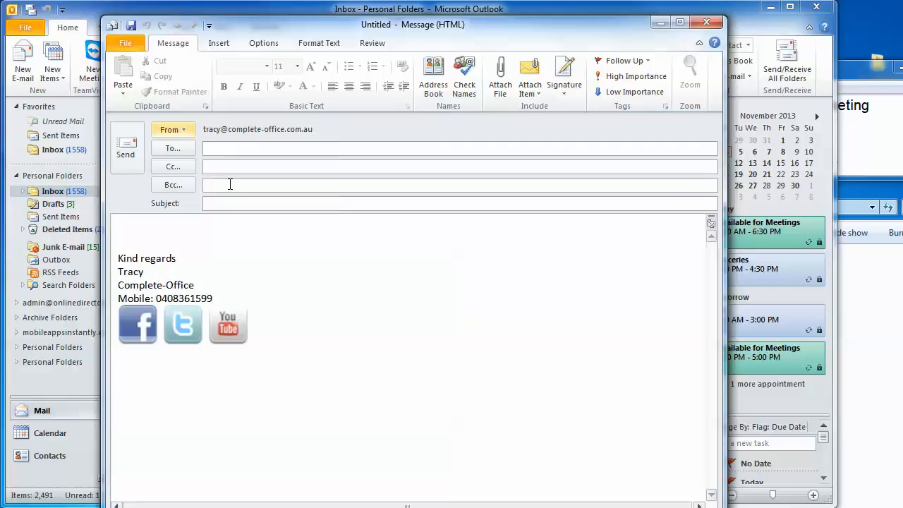
{"action": "mouse_move", "coordinate": [137, 325]}
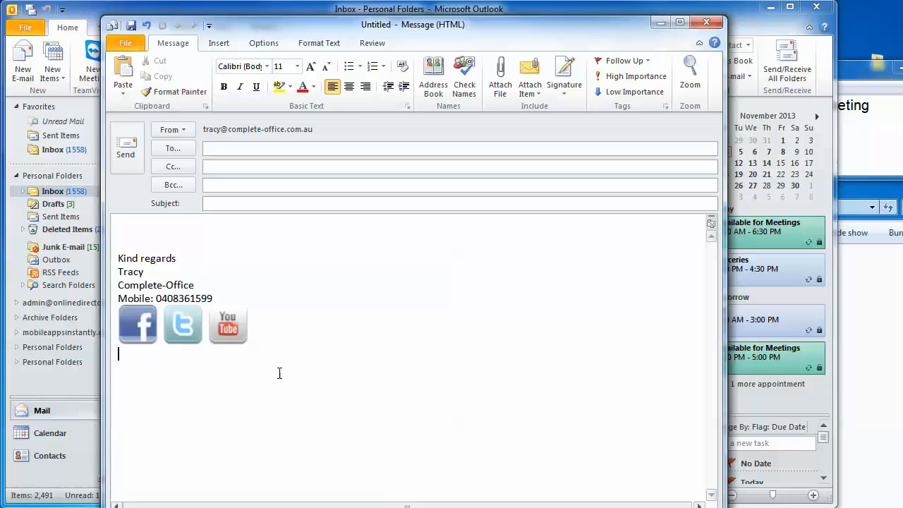
{"action": "mouse_move", "coordinate": [723, 13]}
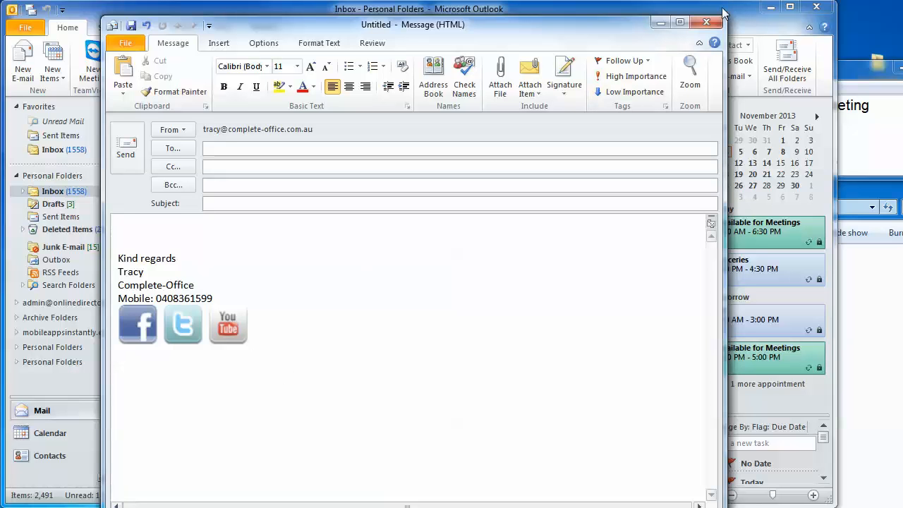